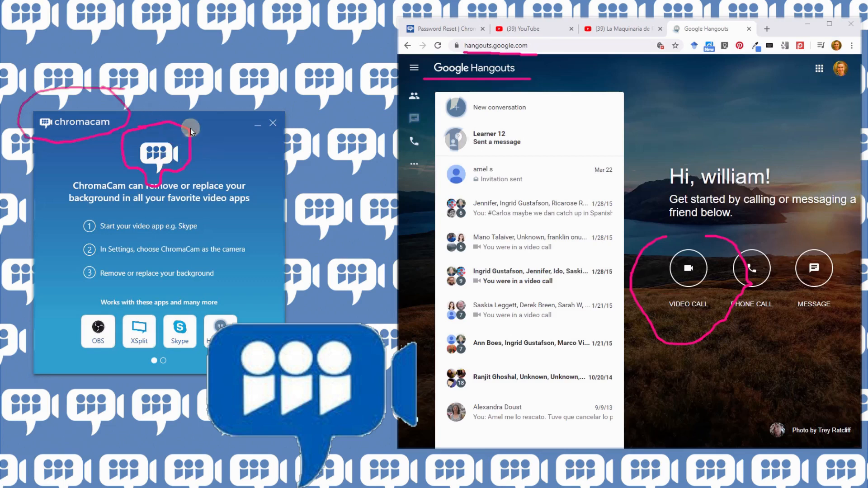
pyautogui.moveTo(112, 112)
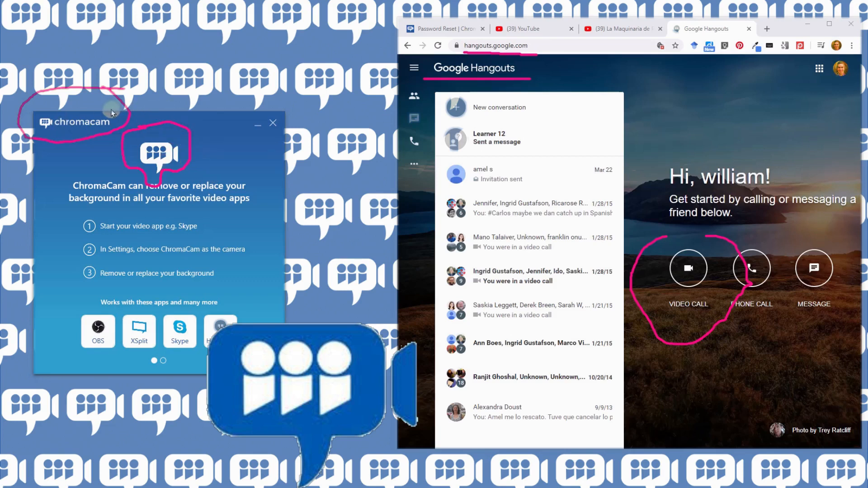
pyautogui.moveTo(518, 40)
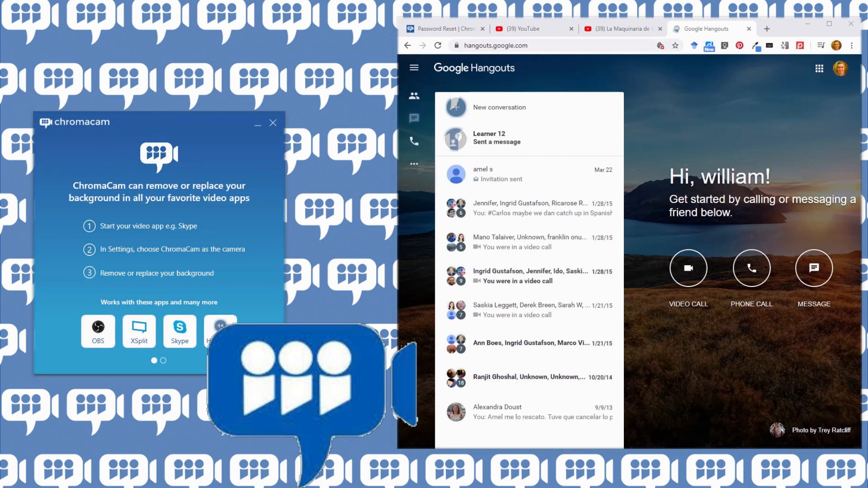
# - Start a Hangouts video call and dismiss the Invite people prompt to show the live camera
pyautogui.click(687, 268)
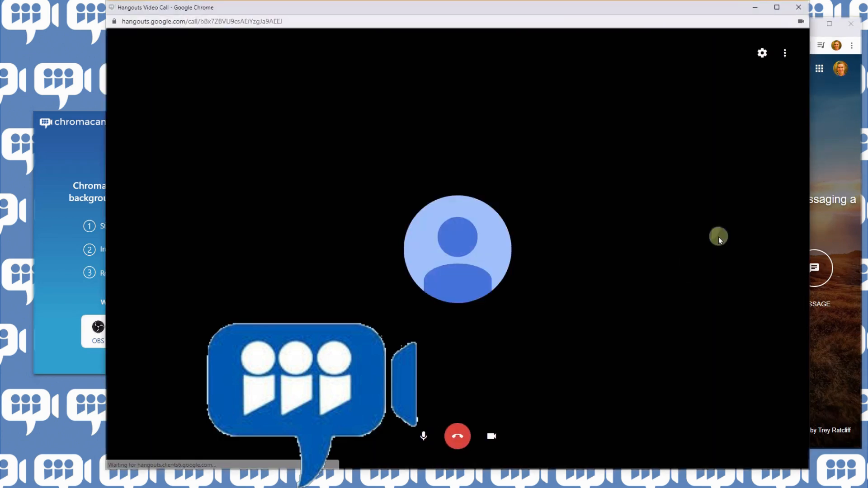
pyautogui.click(738, 53)
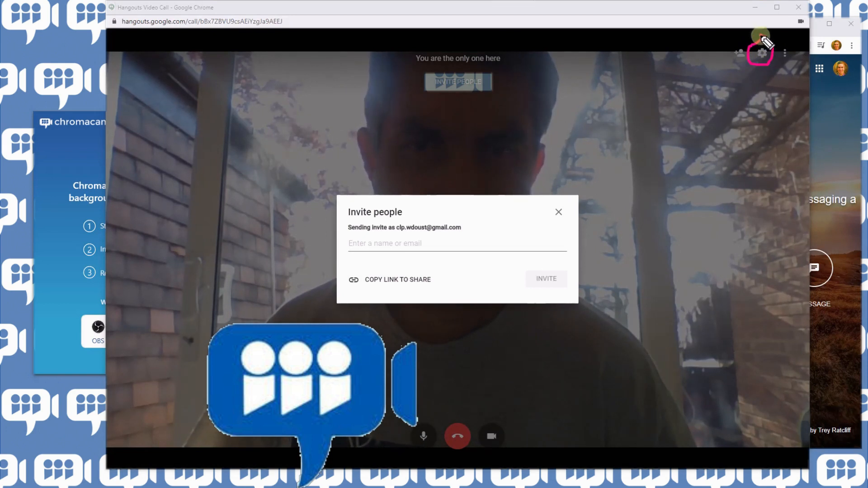
pyautogui.moveTo(564, 243)
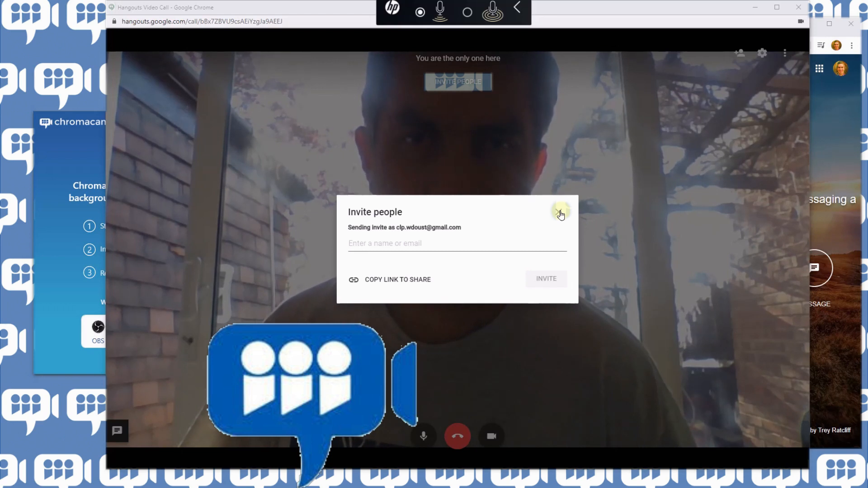
pyautogui.click(561, 213)
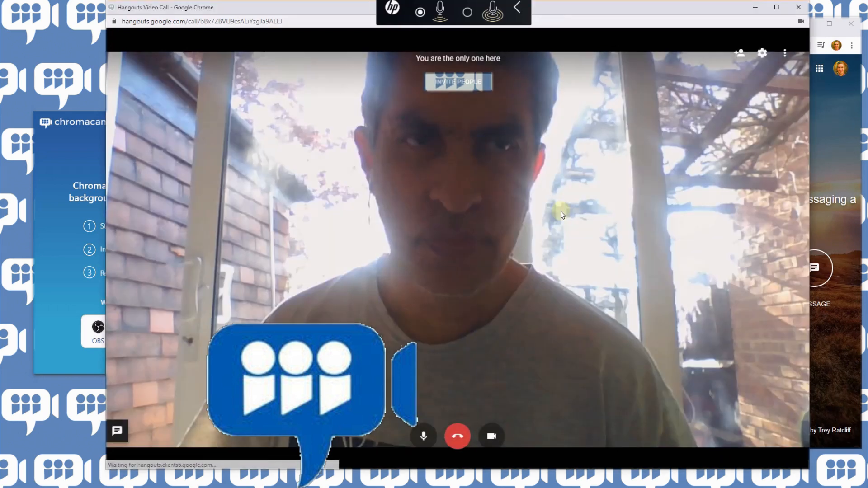
# - Open the call settings and show the Video camera list from the General tab
pyautogui.click(762, 54)
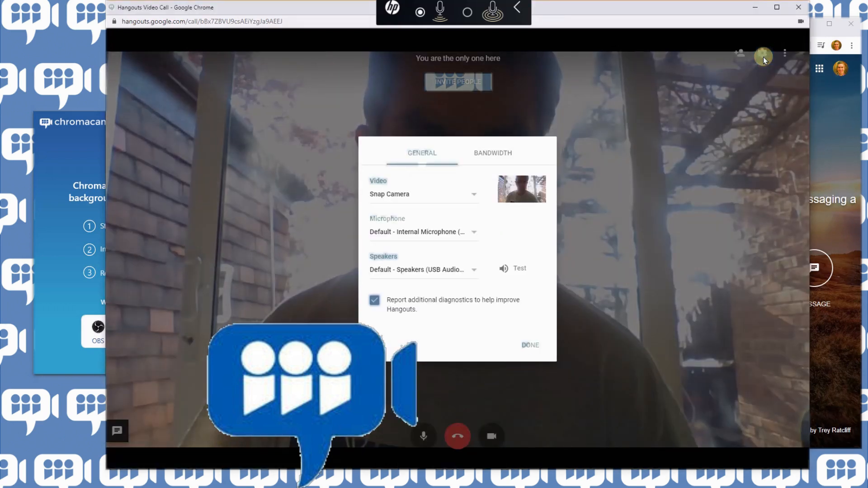
pyautogui.moveTo(762, 53)
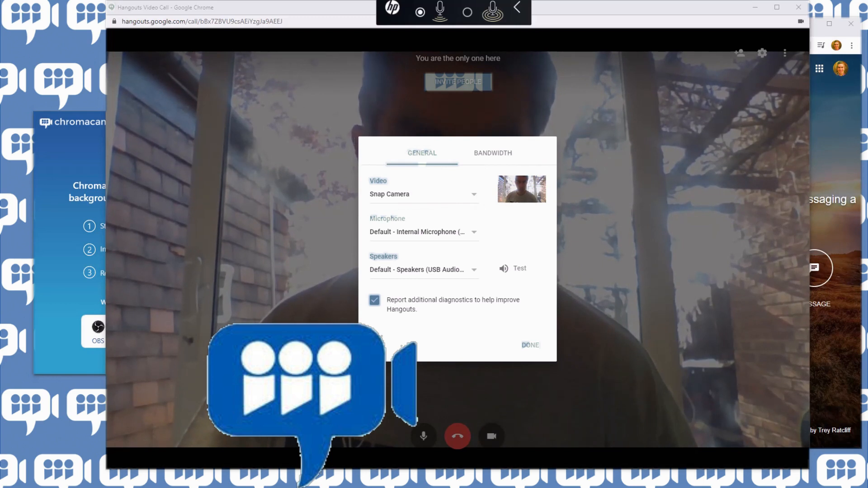
pyautogui.click(472, 193)
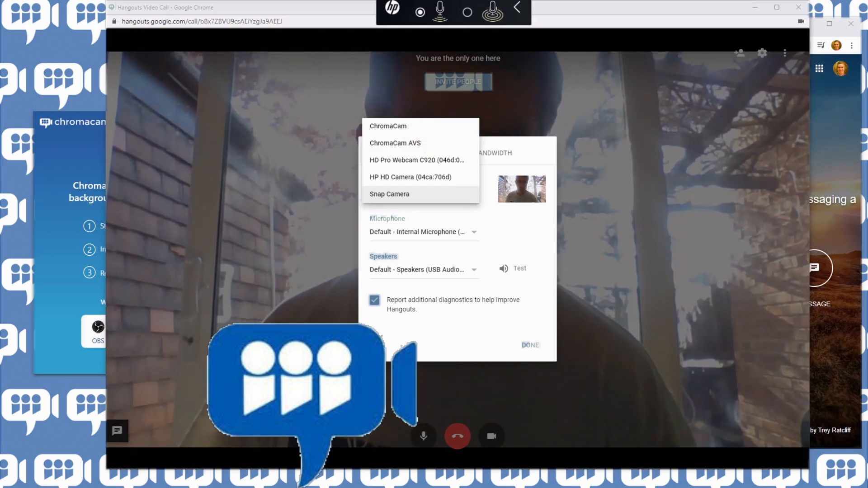
pyautogui.moveTo(405, 127)
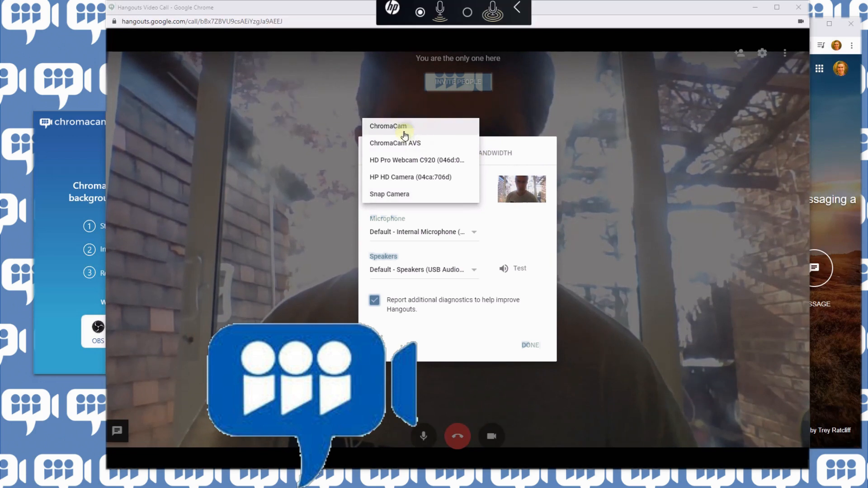
# - Choose ChromaCam as the call camera so the palm-tree background shows, then confirm with DONE
pyautogui.click(387, 126)
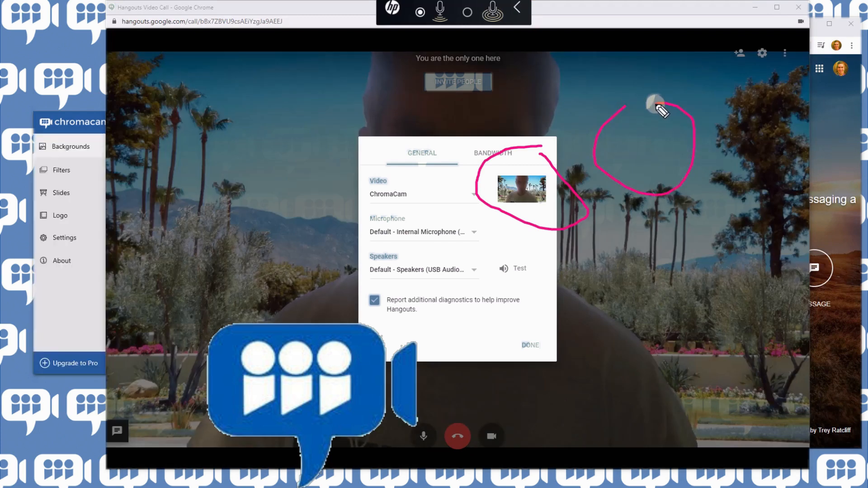
pyautogui.moveTo(634, 229)
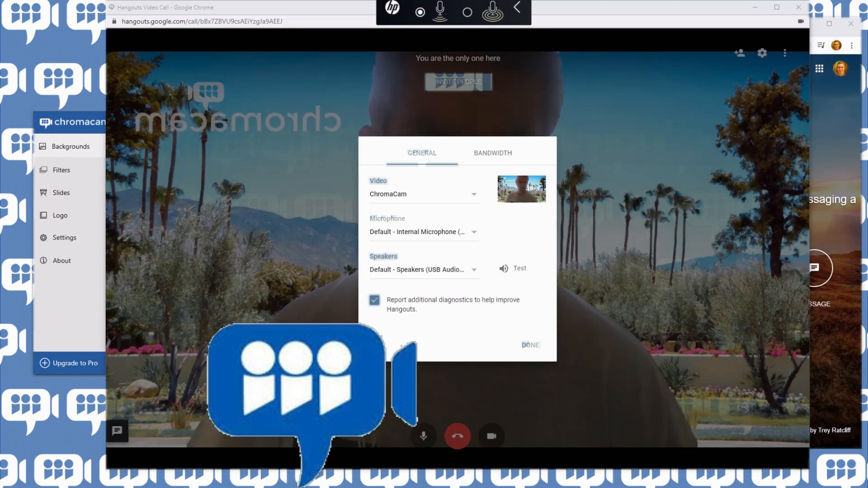
pyautogui.click(529, 344)
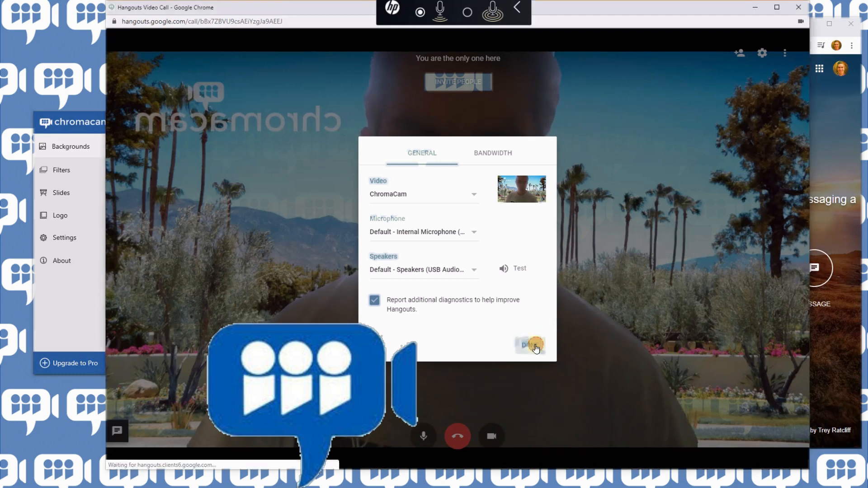
pyautogui.click(528, 345)
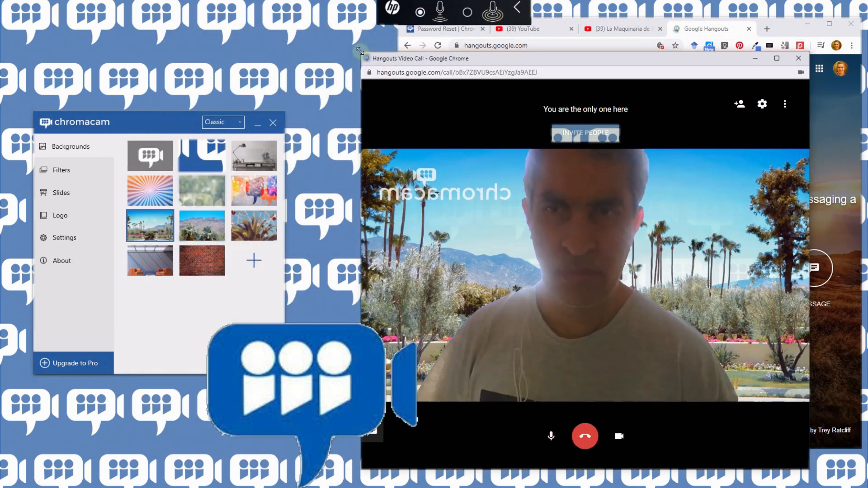
pyautogui.moveTo(138, 122); pyautogui.dragTo(193, 109)
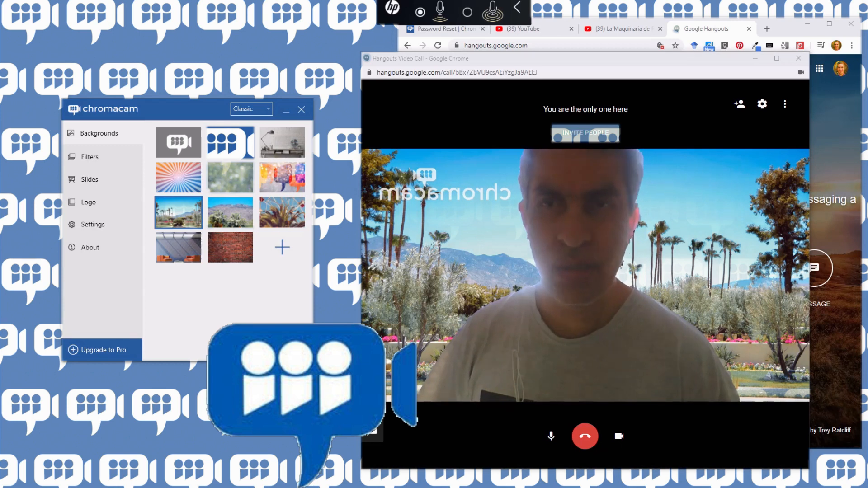
pyautogui.moveTo(282, 177)
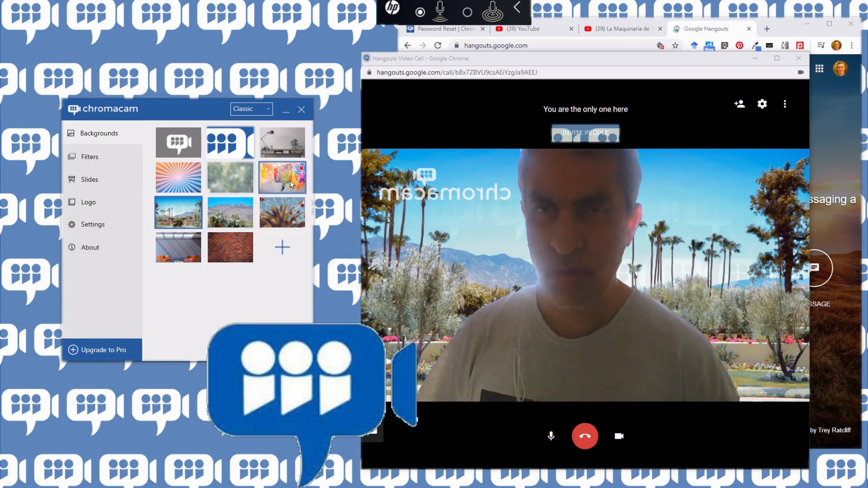
# - Apply the colourful bokeh speech-bubble background in ChromaCam's gallery, replacing the palm trees
pyautogui.click(282, 178)
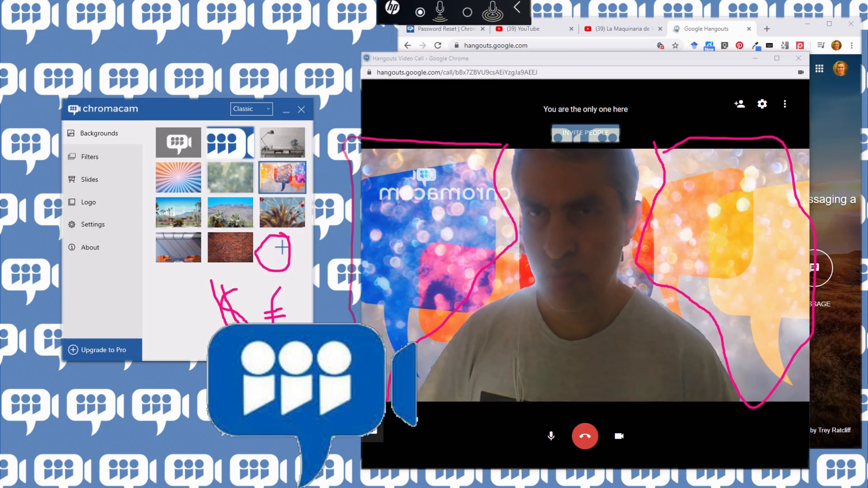
pyautogui.moveTo(839, 201)
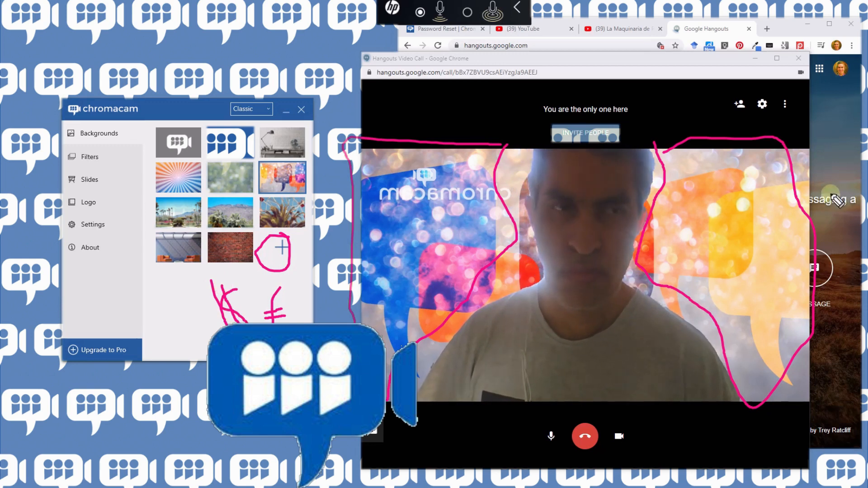
pyautogui.moveTo(561, 164)
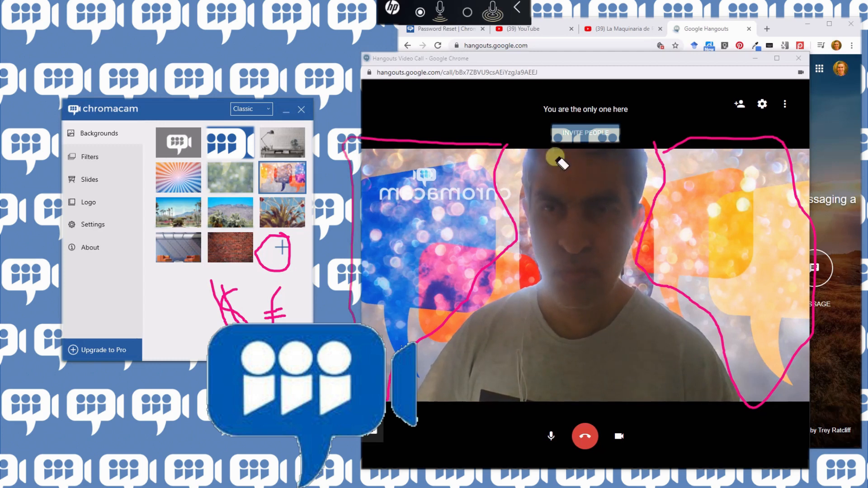